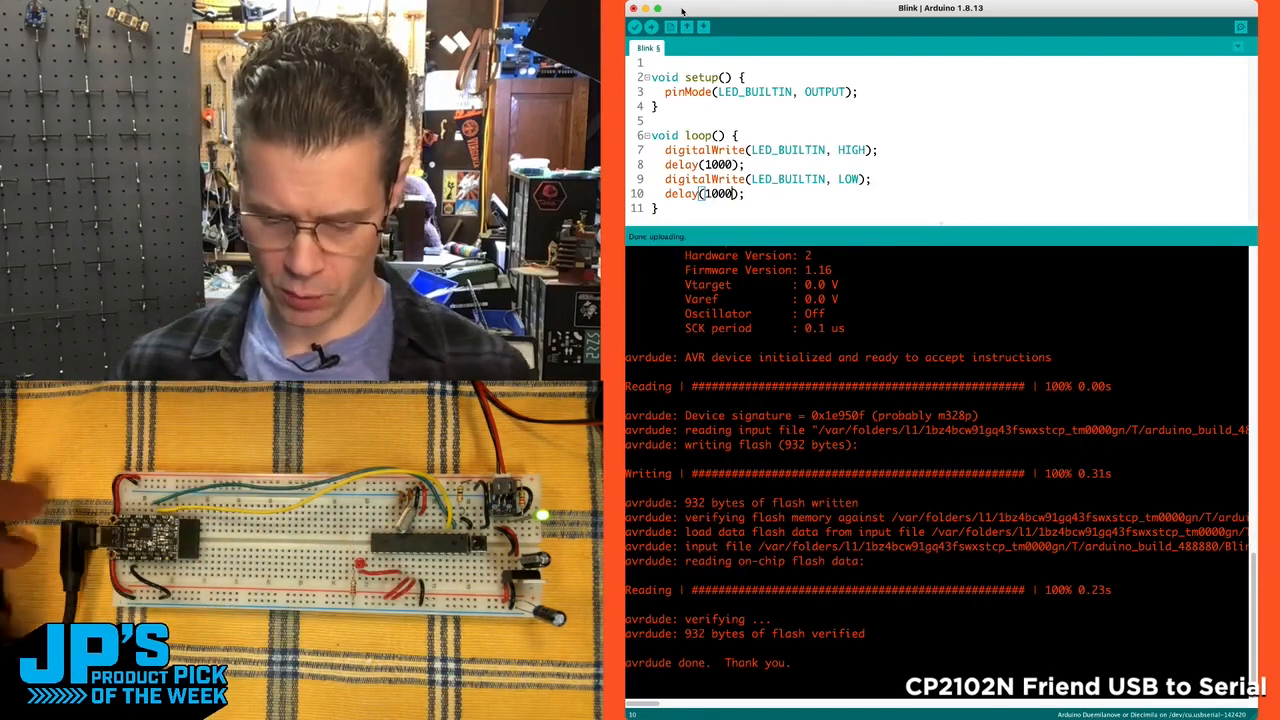
{"action": "mouse_move", "coordinate": [652, 28]}
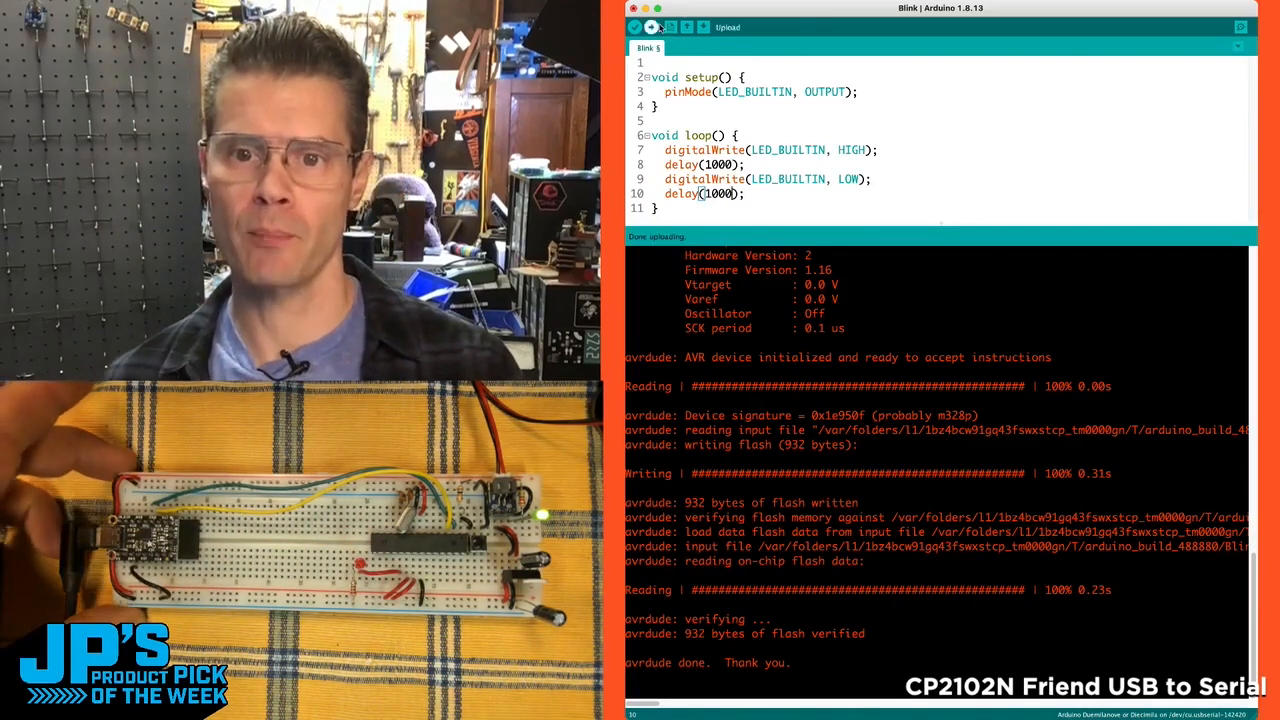
Compile and upload the Blink sketch to the breadboard microcontroller again.
{"action": "left_click", "coordinate": [650, 26]}
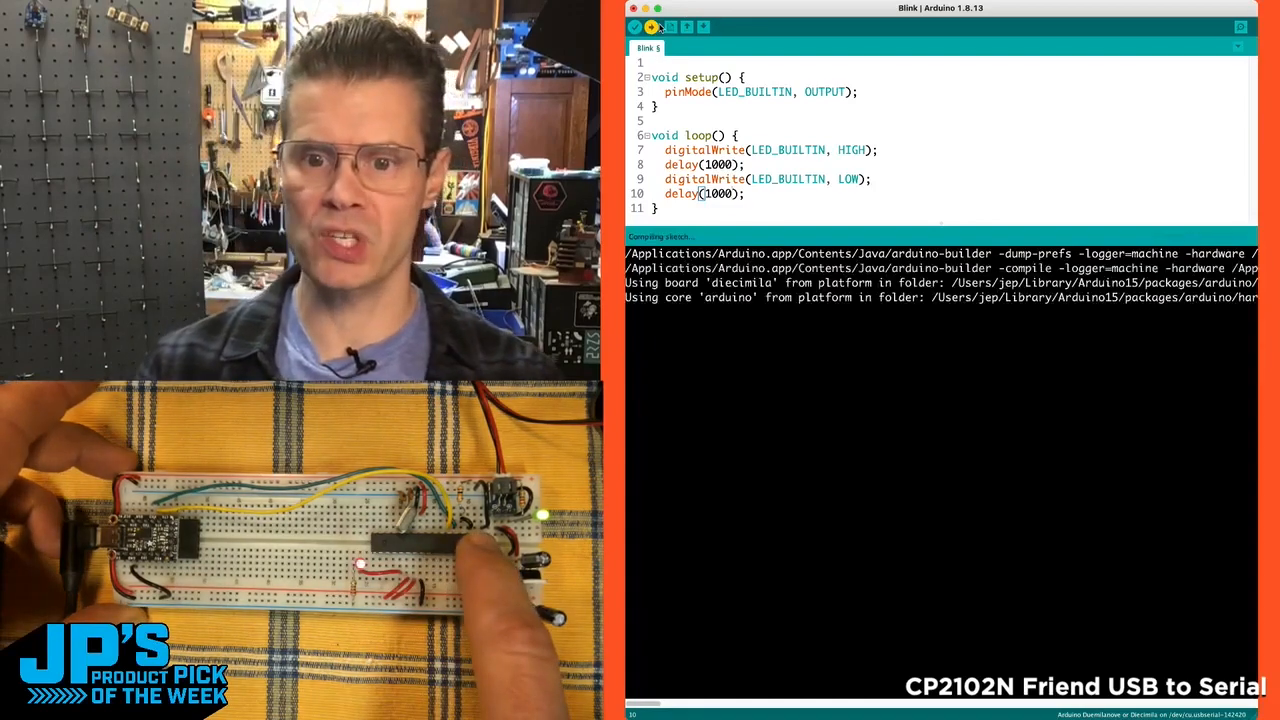